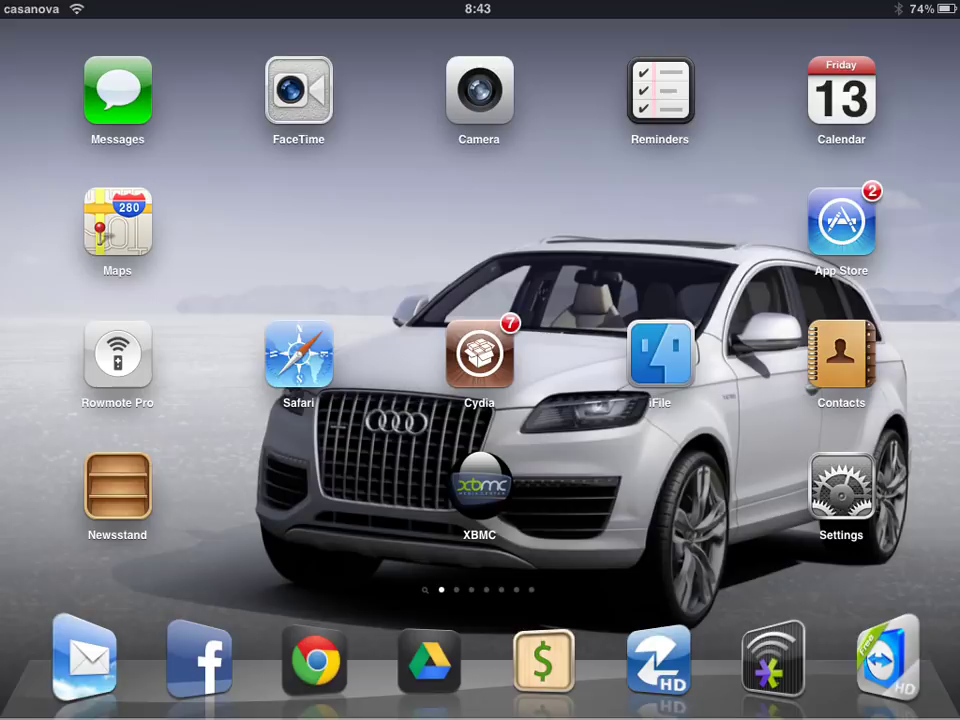
# - Download plugin.video.icefilms-1.0.25.zip from the IceFilms add-on directory page in Safari
pyautogui.click(298, 352)
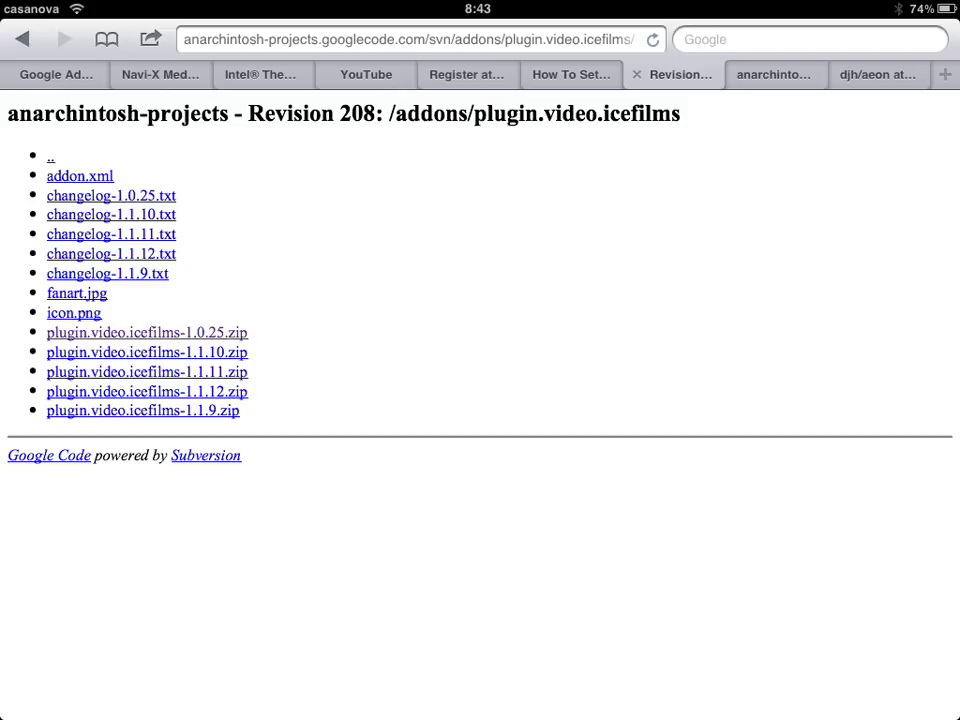
pyautogui.click(146, 332)
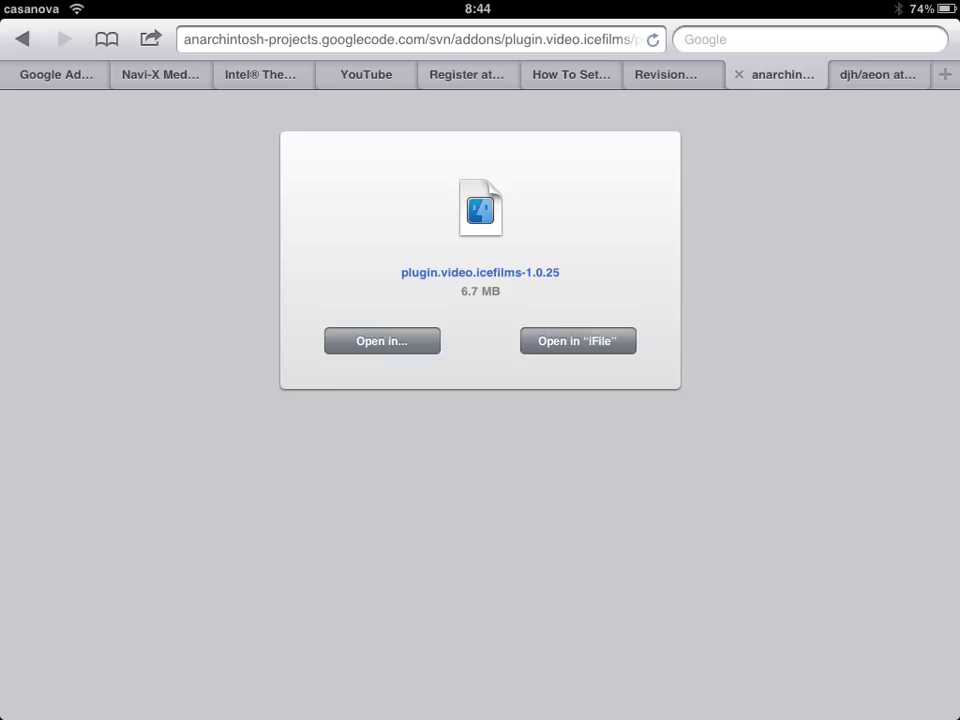
# - Send the zip to iFile, delete the older duplicate, and copy plugin.video.icefilms-1.0.25 (1).zip from Documents
pyautogui.click(576, 340)
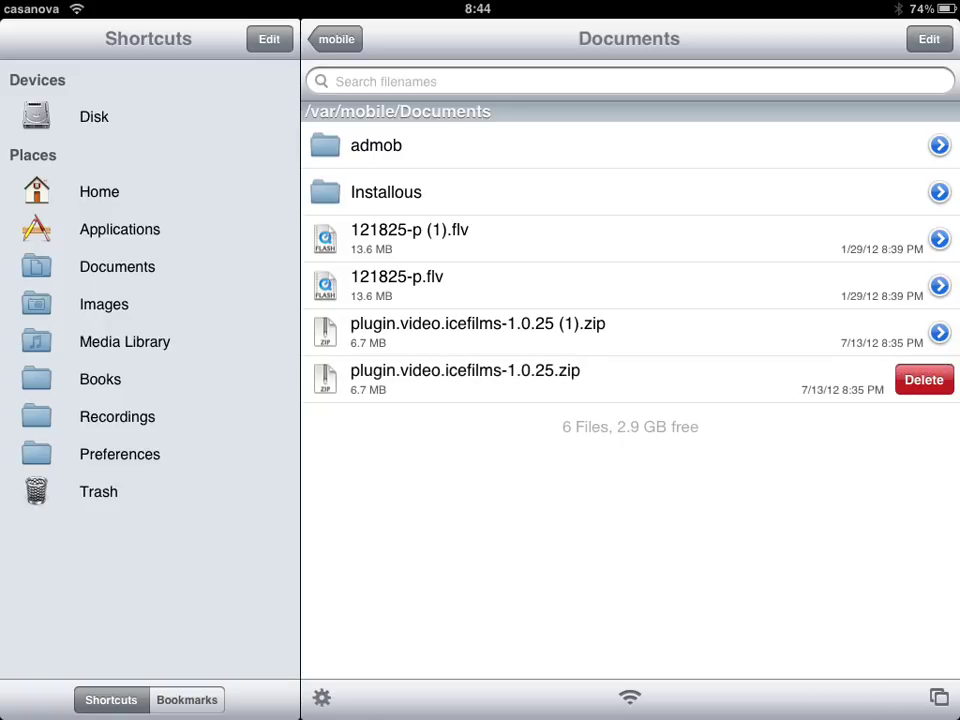
pyautogui.click(924, 380)
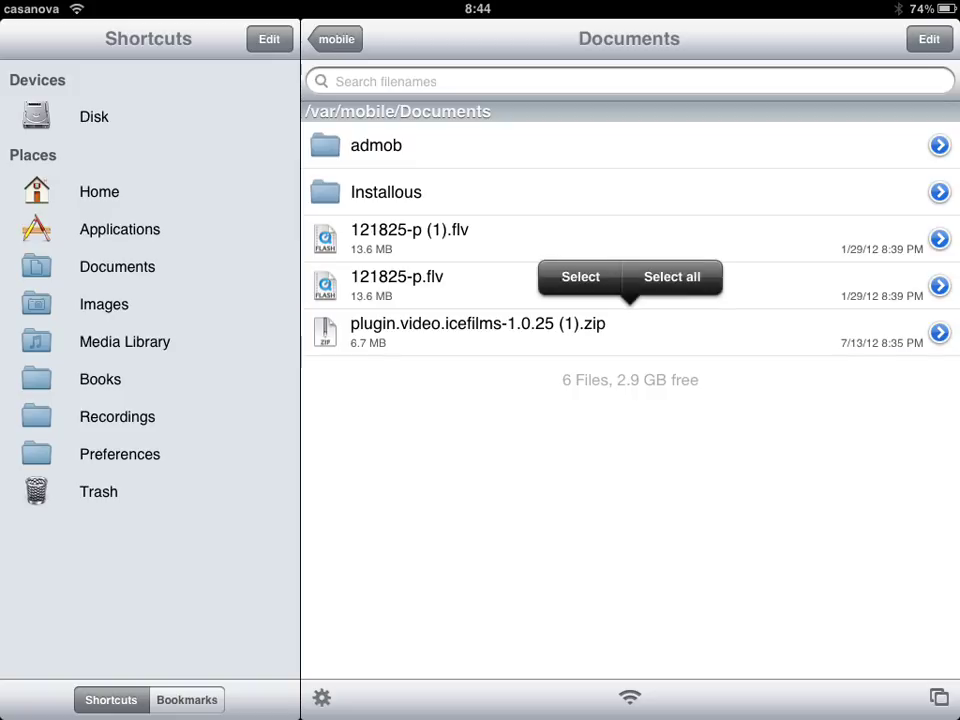
pyautogui.click(580, 276)
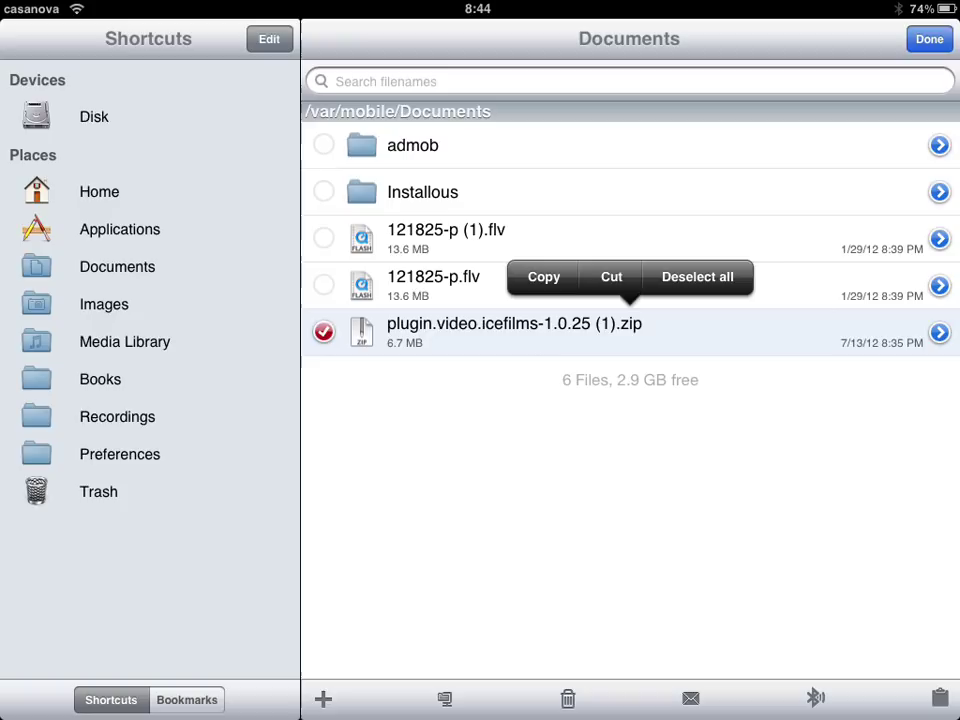
pyautogui.click(696, 276)
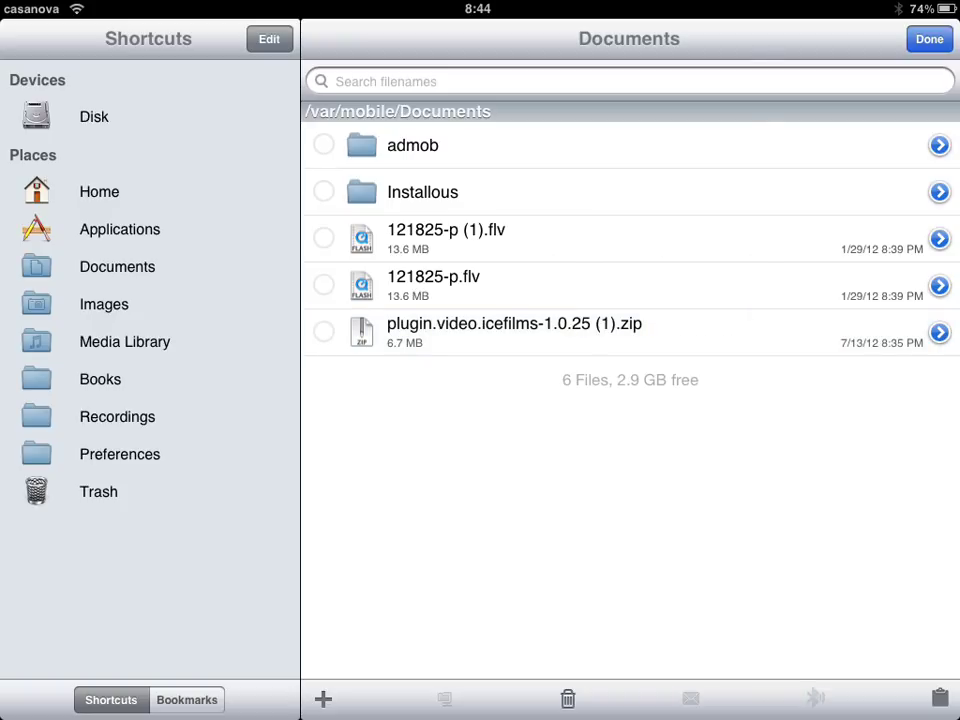
pyautogui.click(928, 38)
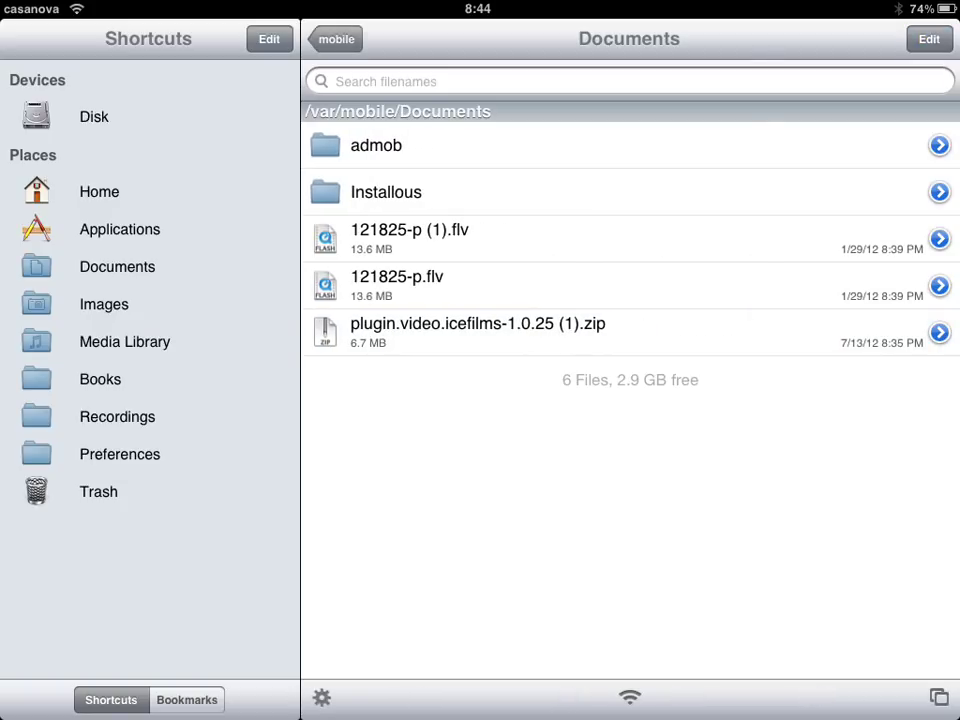
# - Go to /var/mobile/Media and start a new directory named 'Icefilms'
pyautogui.click(336, 40)
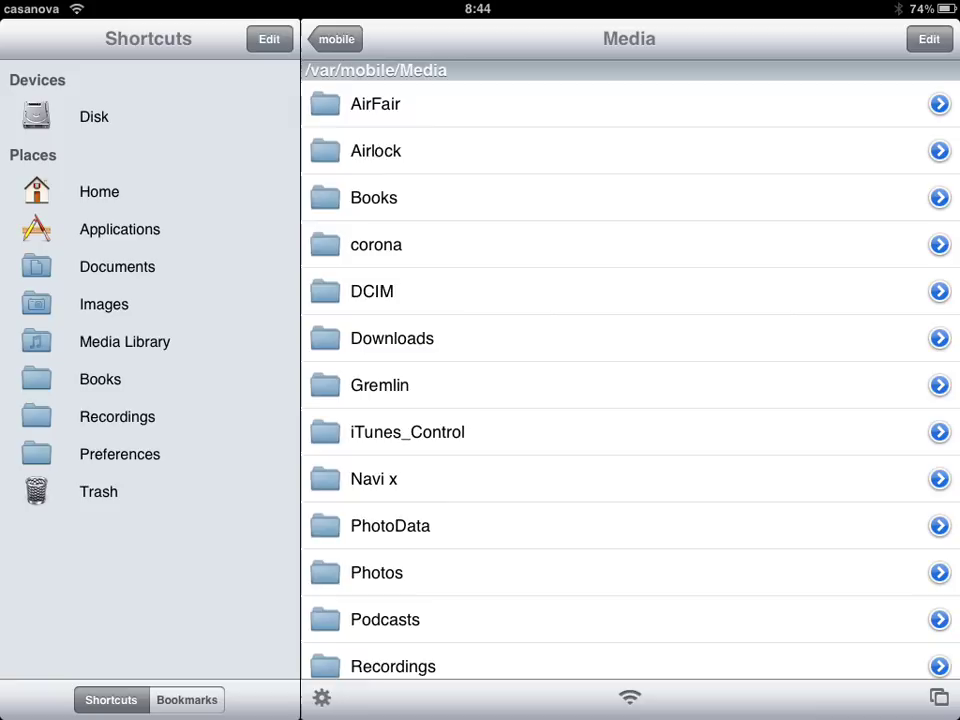
pyautogui.click(928, 38)
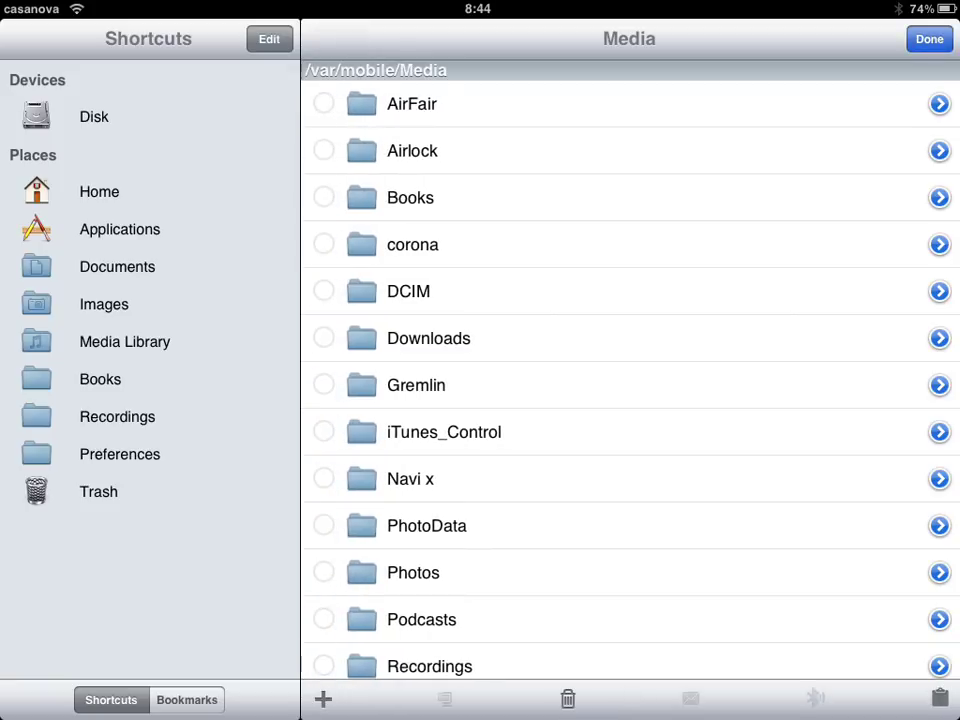
pyautogui.click(322, 698)
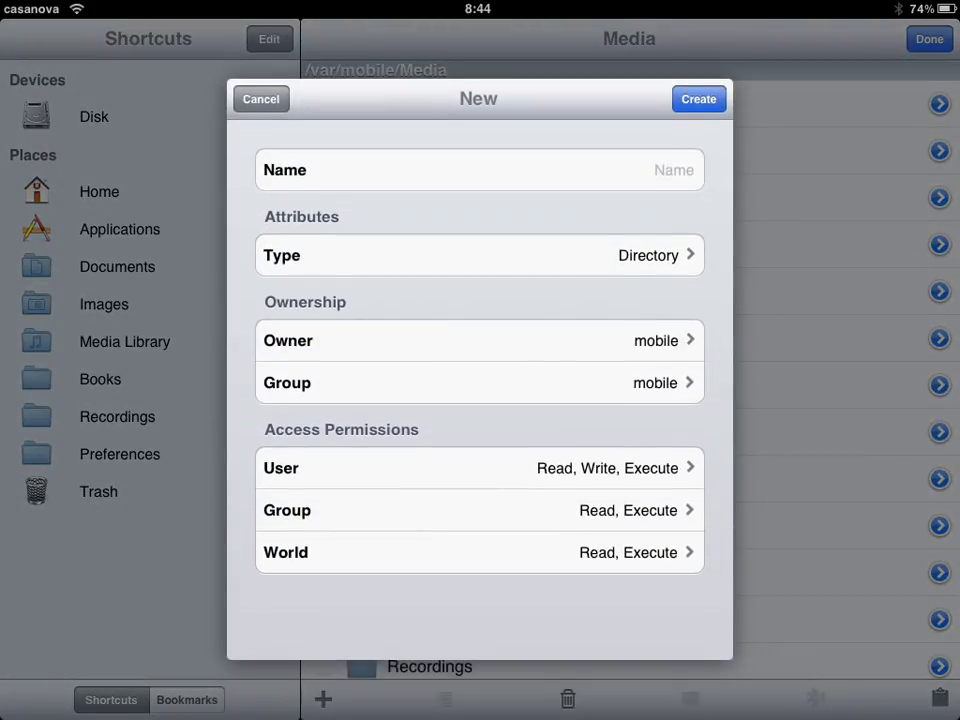
pyautogui.click(480, 168)
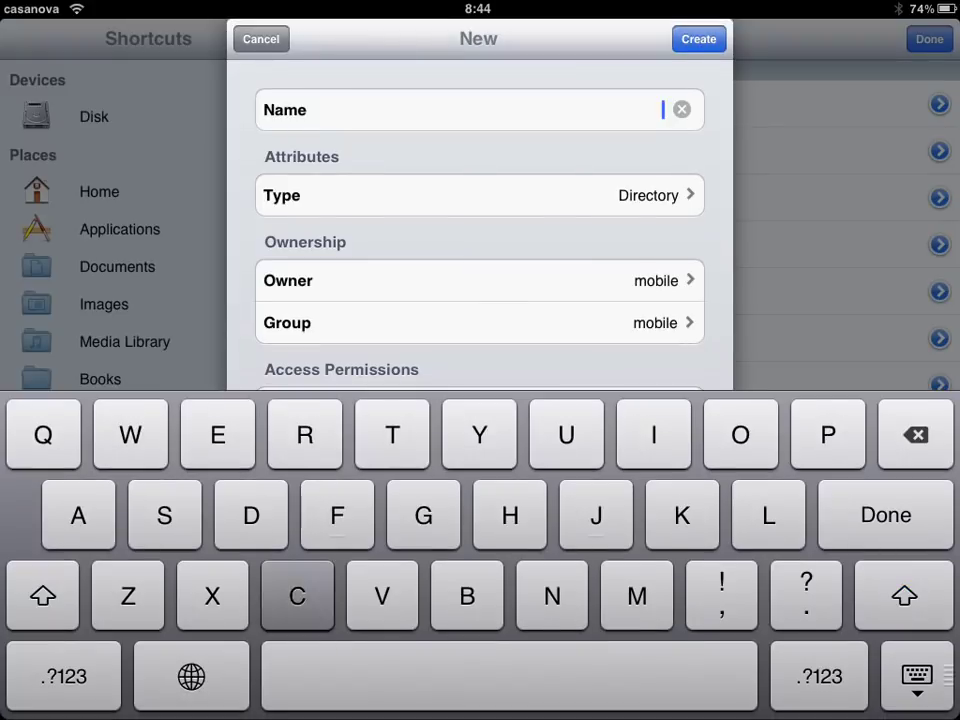
pyautogui.write('Icefilms')
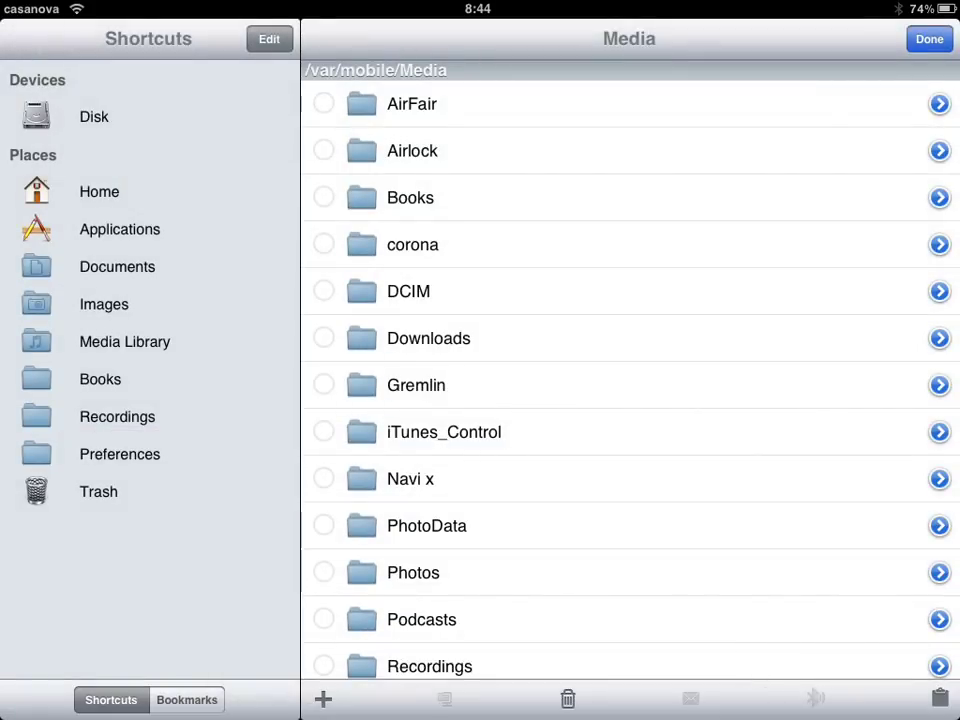
# - Paste the IceFilms zip into the Navi x folder under Media and return to the home screen
pyautogui.click(928, 38)
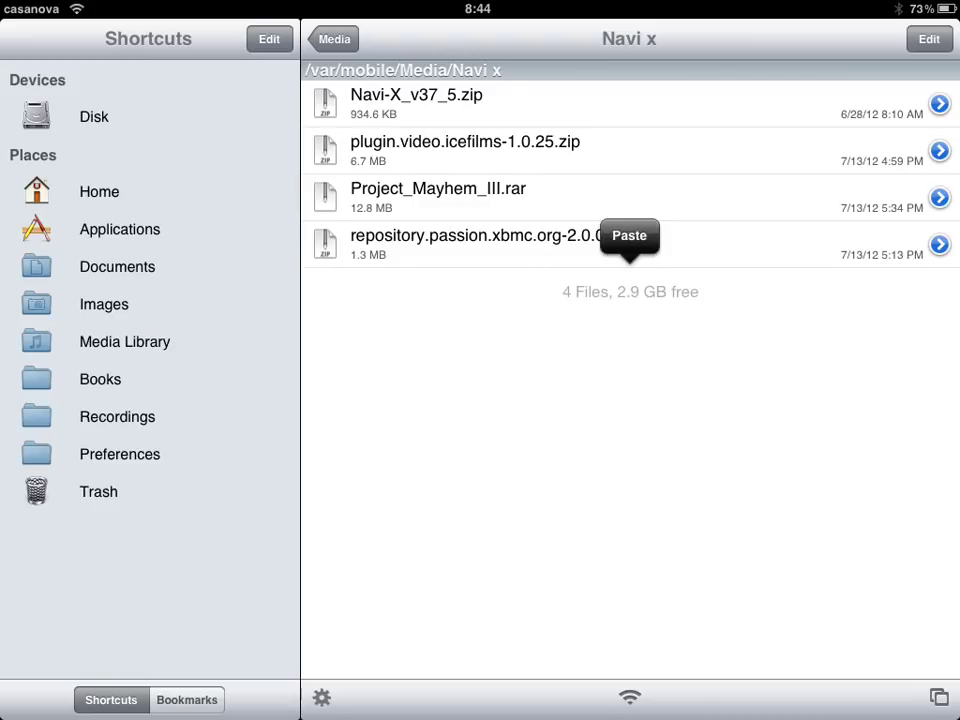
pyautogui.click(628, 236)
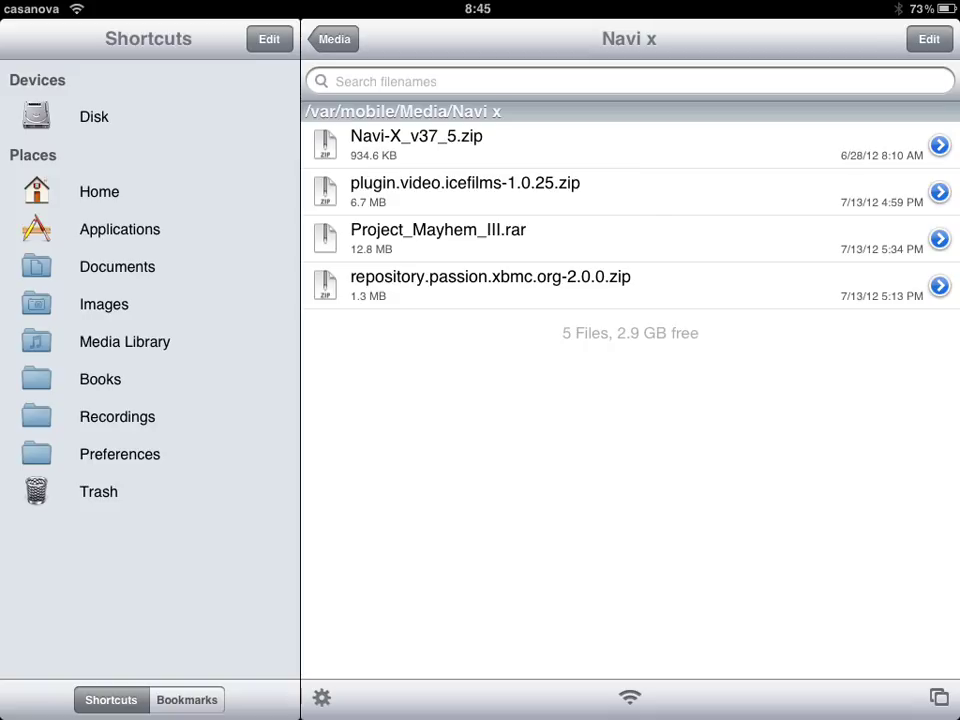
pyautogui.press('home')
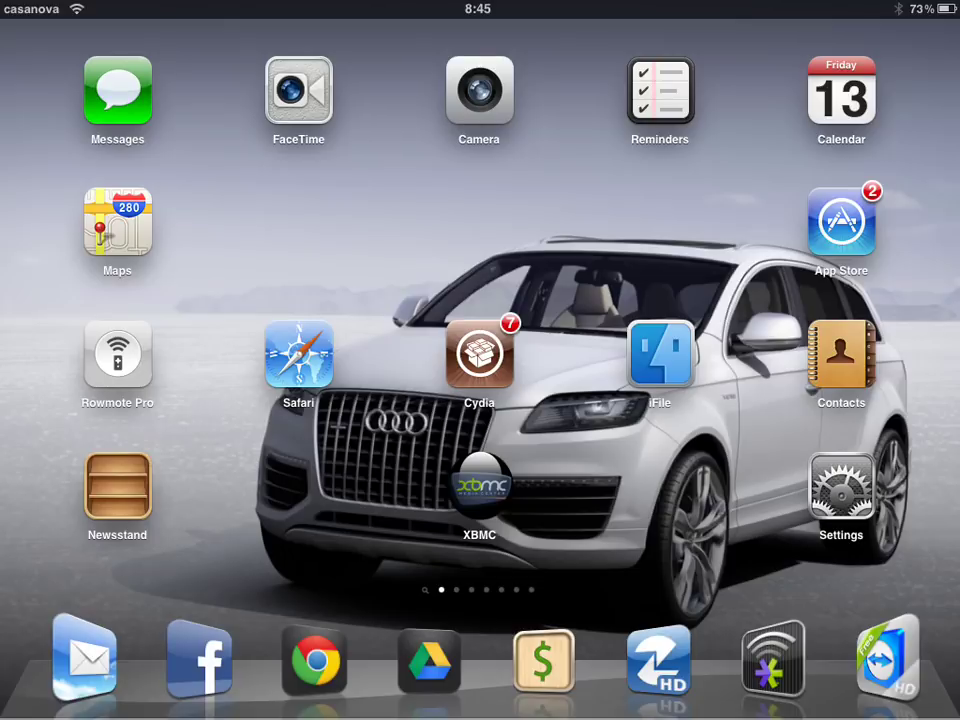
pyautogui.click(480, 490)
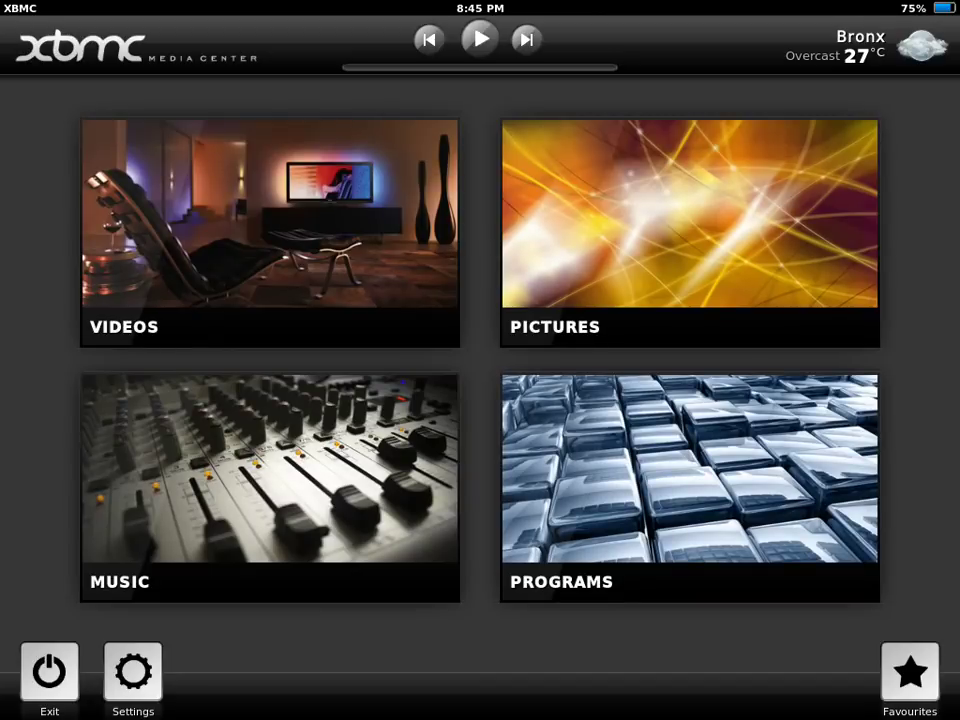
pyautogui.click(132, 680)
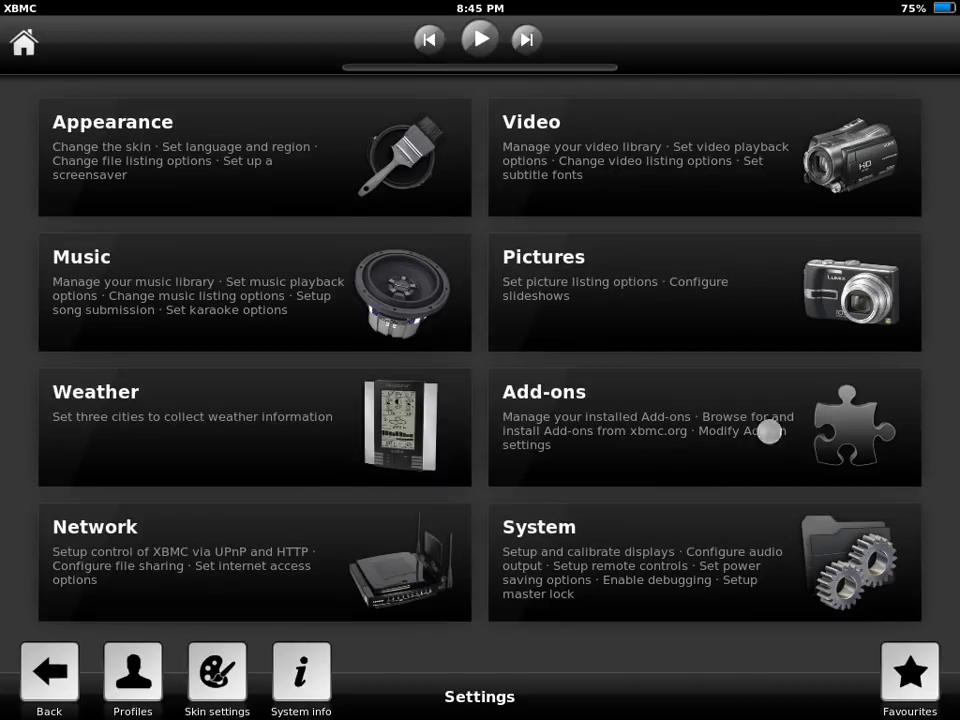
pyautogui.click(704, 428)
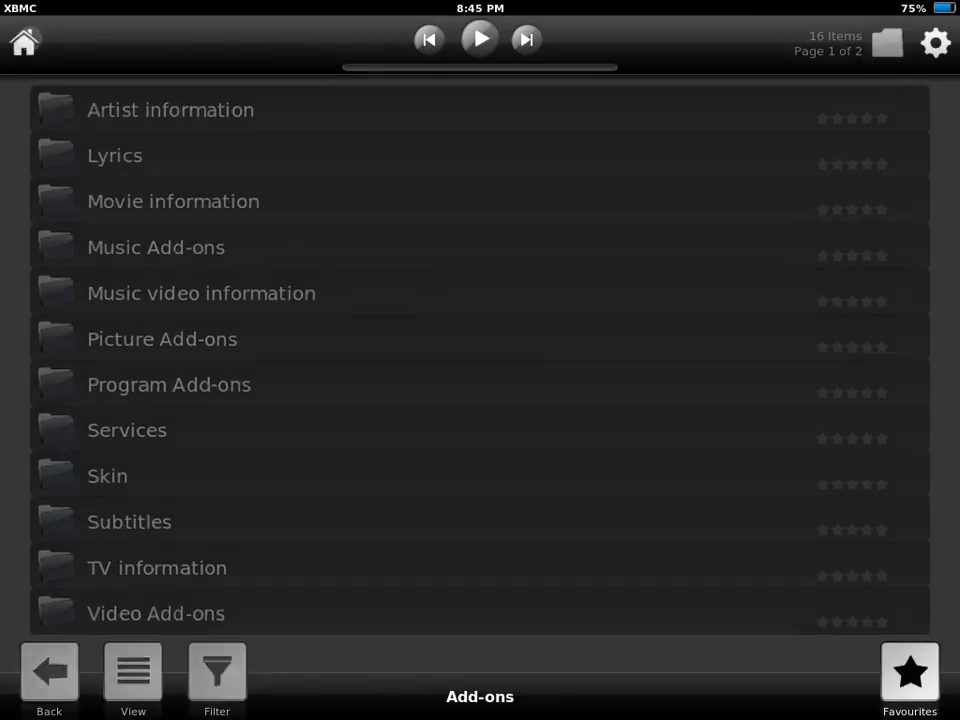
pyautogui.click(48, 676)
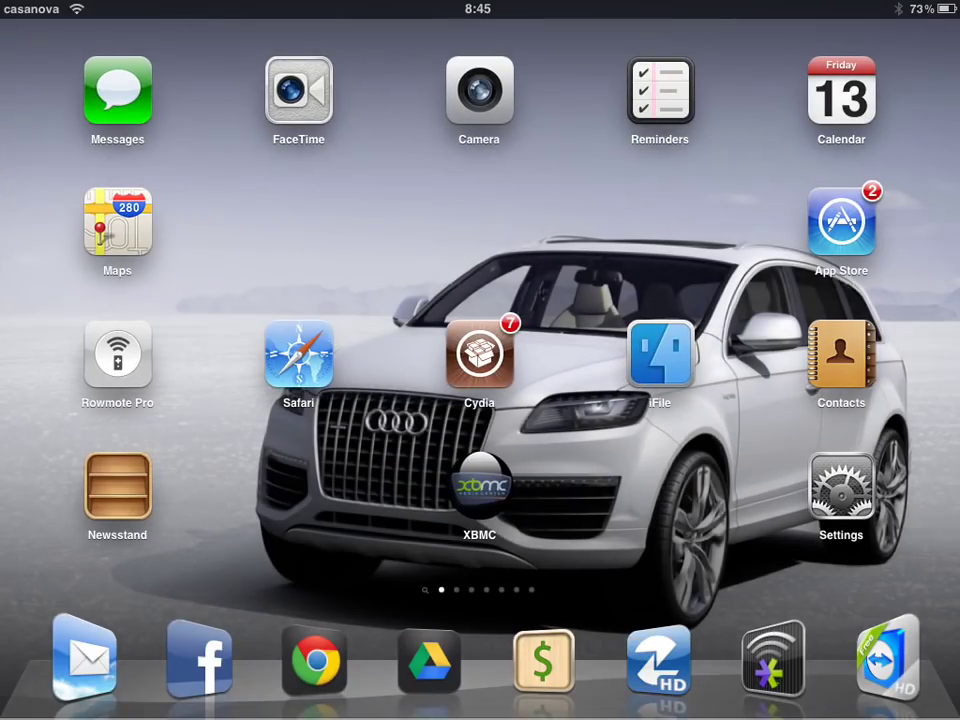
# - Launch XBMC and install the add-on from plugin.video.icefilms-1.0.25.zip in the Media folder via Install from zip file
pyautogui.click(480, 498)
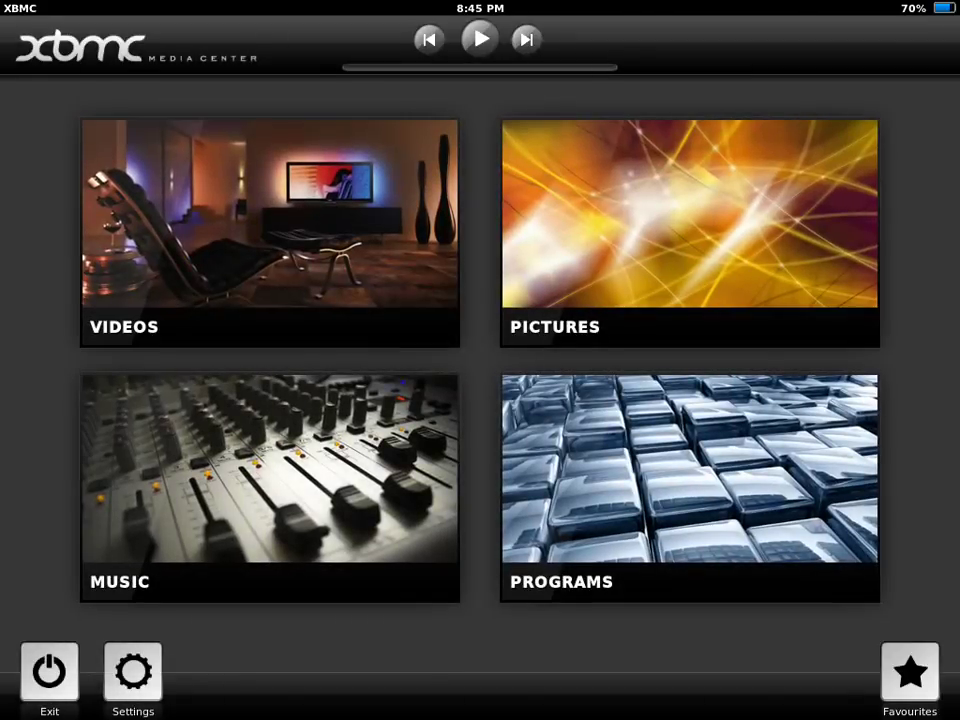
pyautogui.click(132, 680)
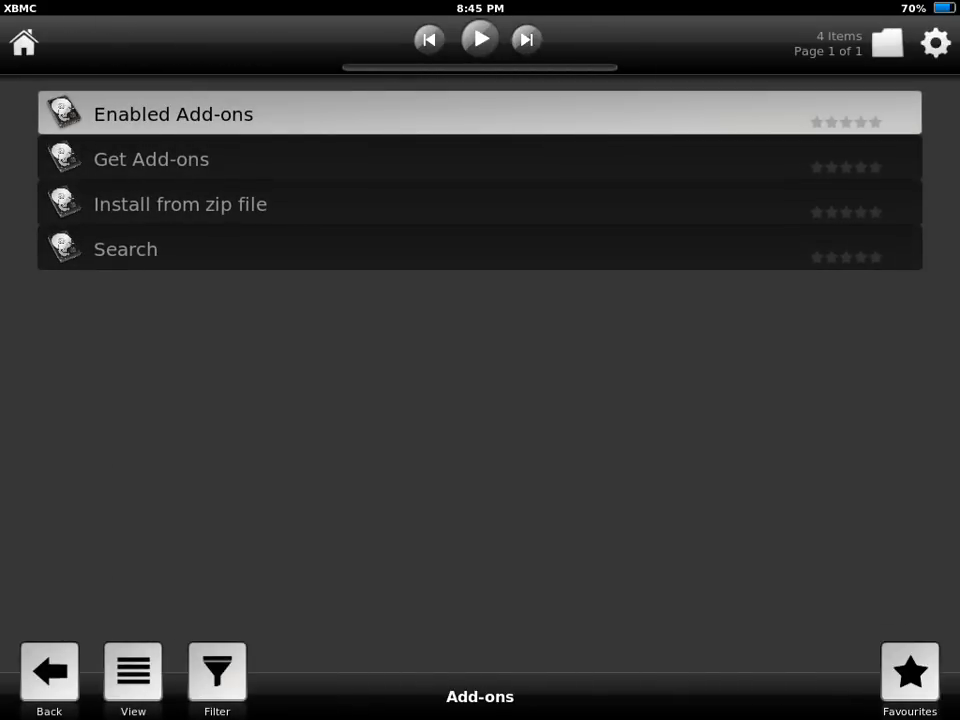
pyautogui.click(180, 204)
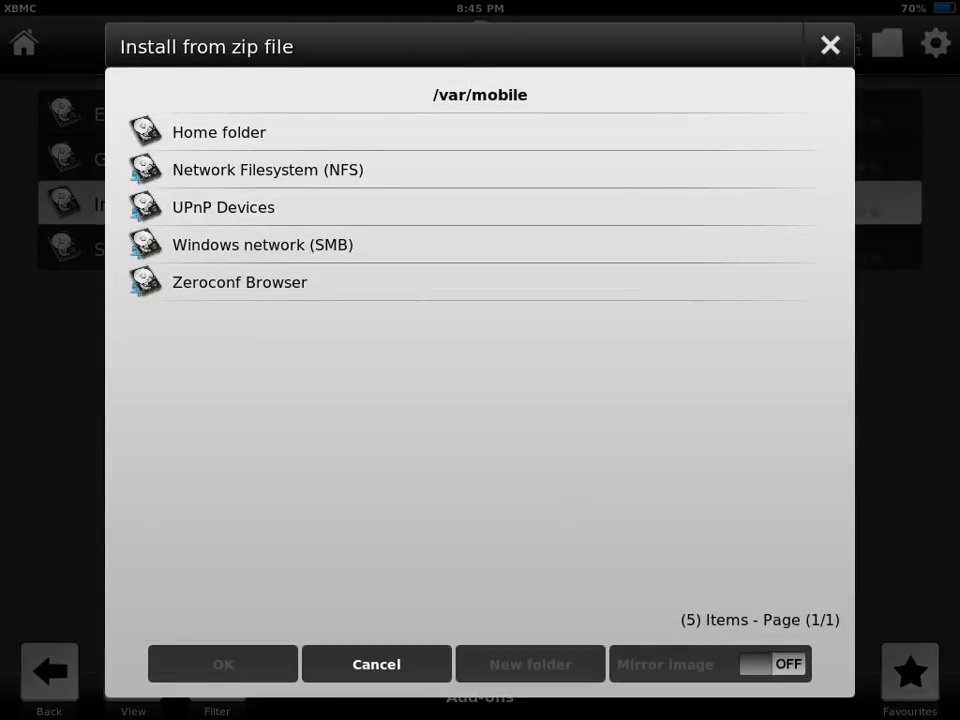
pyautogui.click(220, 132)
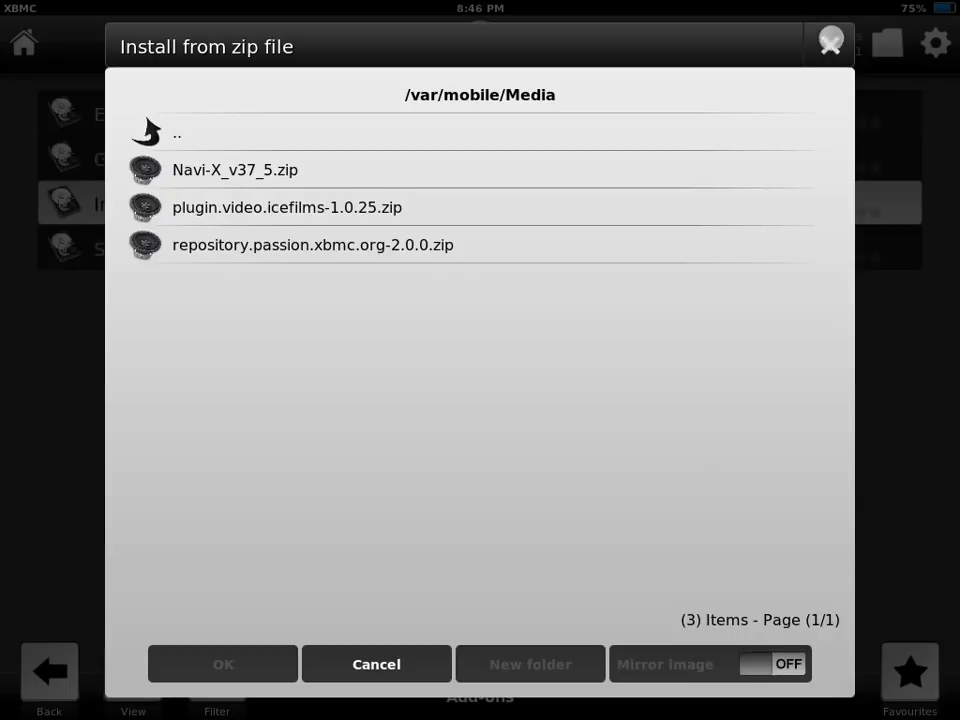
pyautogui.click(376, 664)
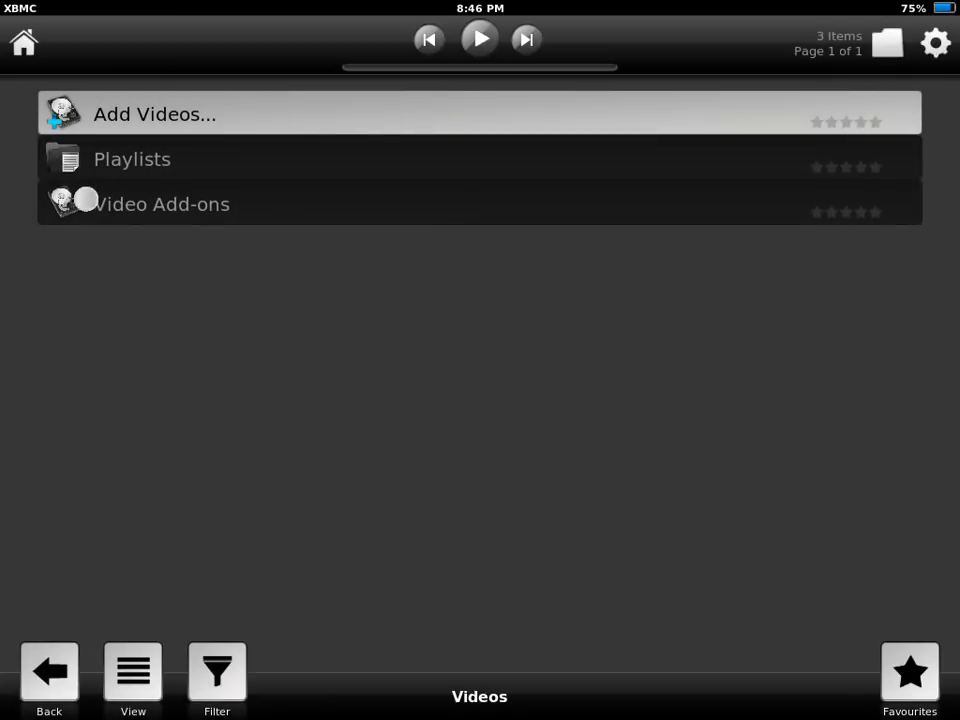
# - Launch IceFilms from Video Add-ons to show its TV Shows, Movies, Music and Search categories
pyautogui.click(160, 204)
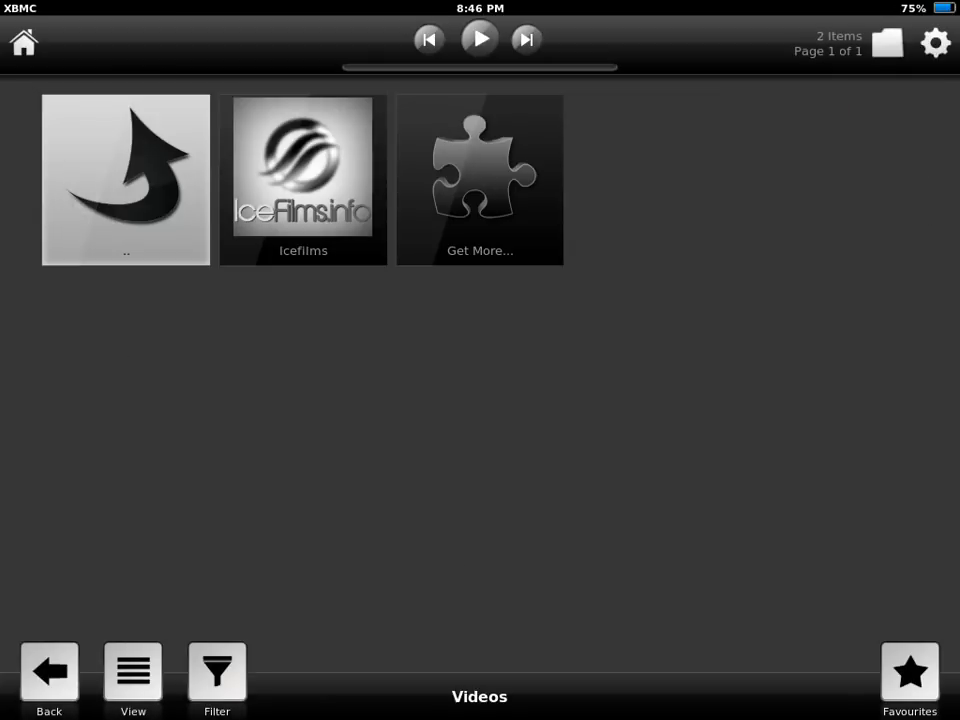
pyautogui.click(304, 180)
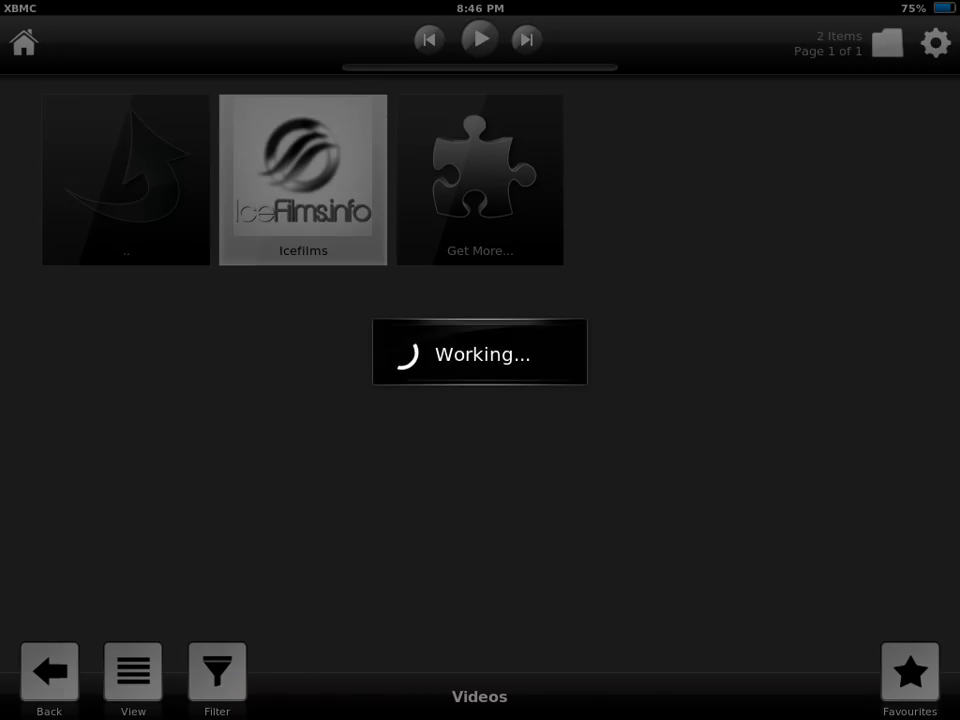
pyautogui.click(304, 180)
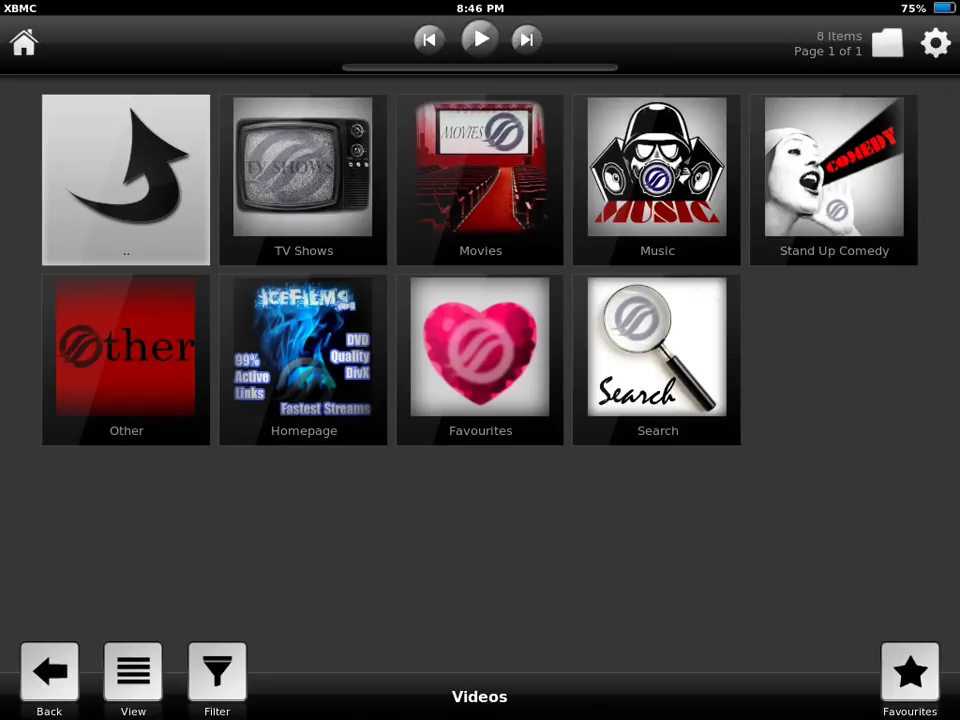